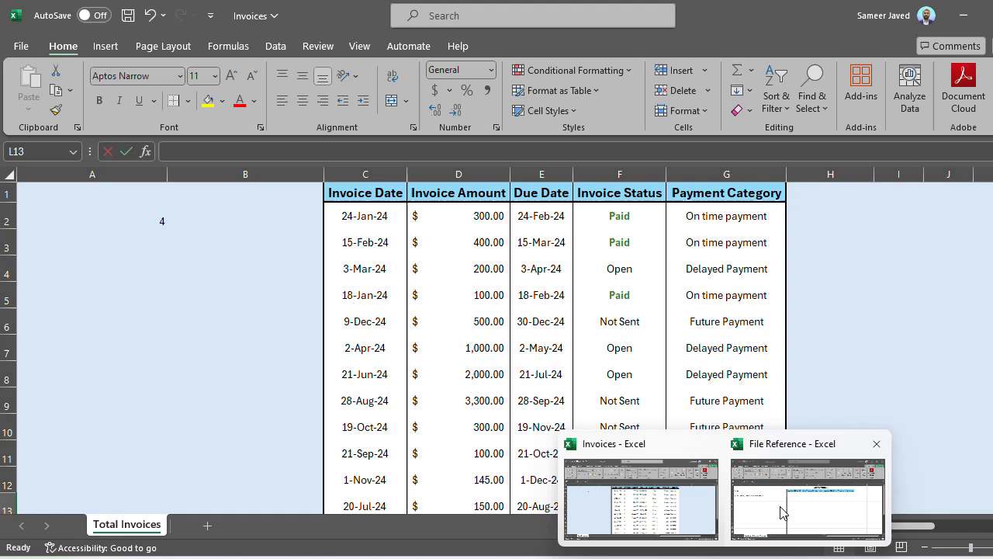
Switch to the File Reference workbook with the empty Paid Invoices table.
click(807, 499)
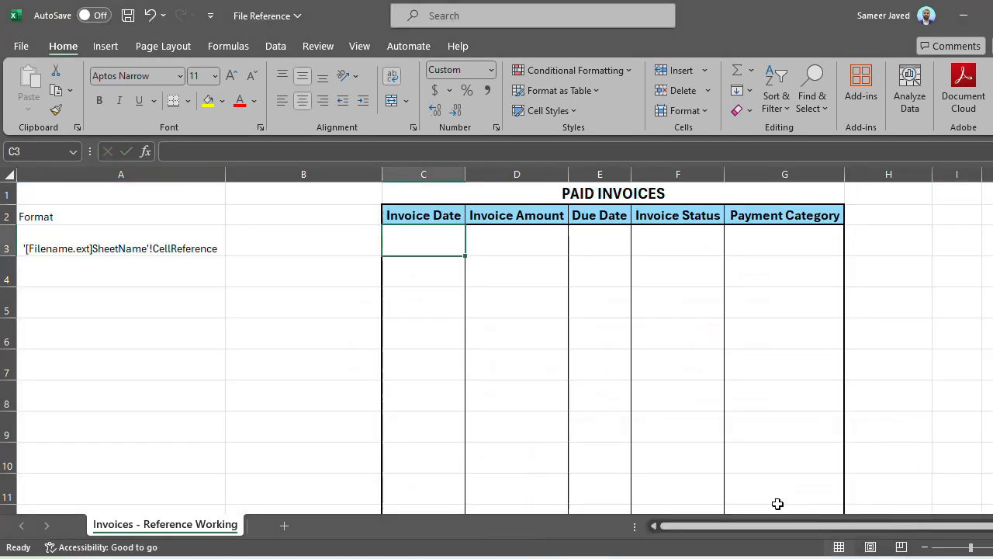
Enter ='[Invoices.xlsx]Total Invoices'!C2 in C3 so the first Invoice Date shows 24-Jan-24.
text(=)
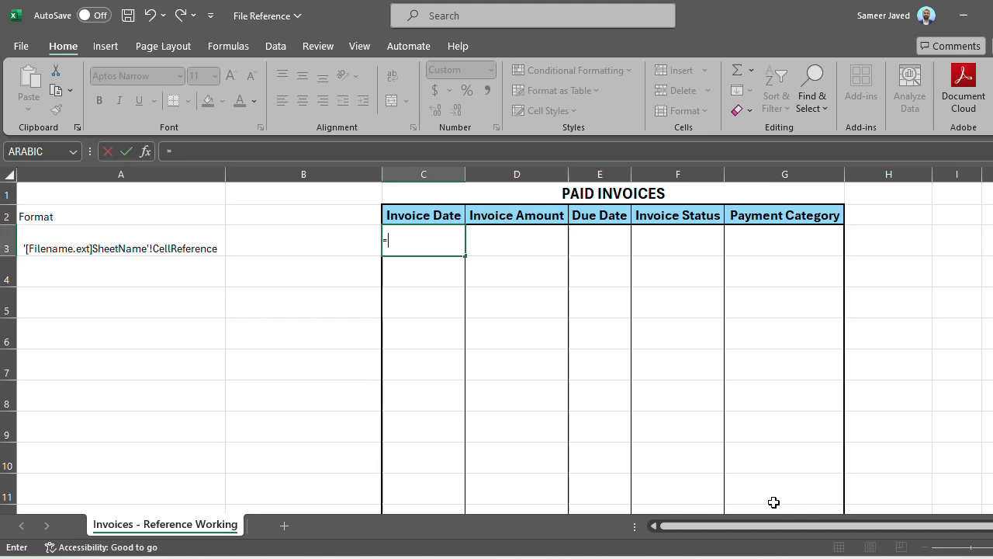
text(')
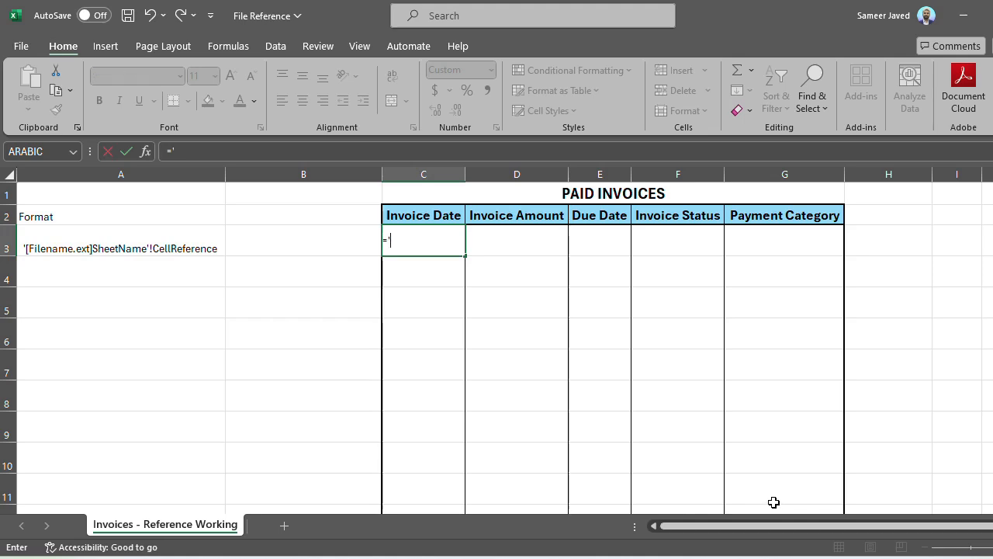
text('[)
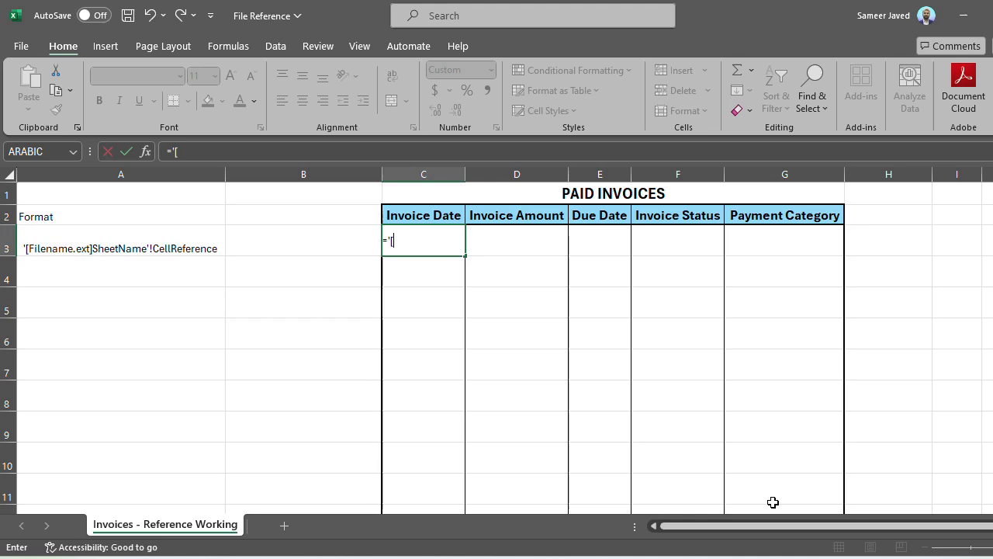
text(Inv)
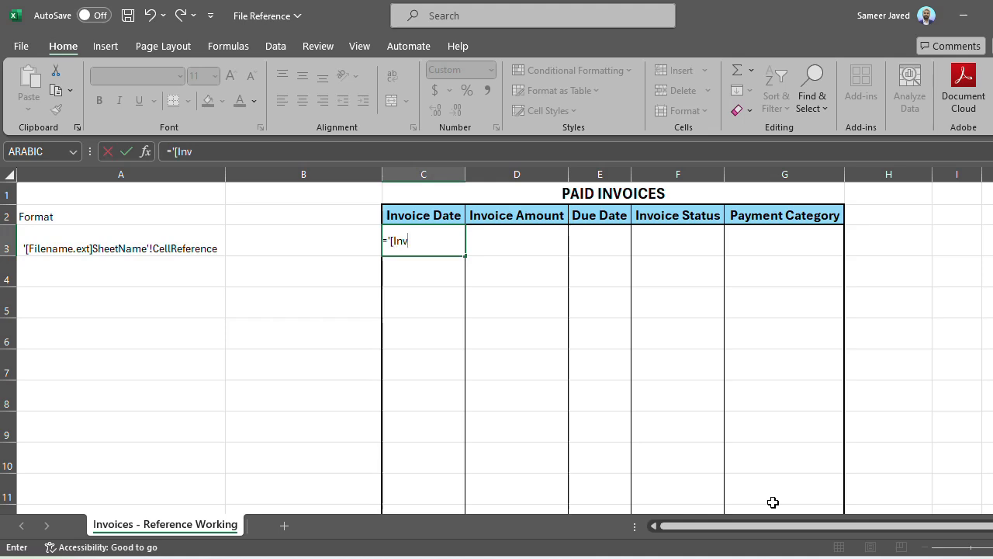
text(oices)
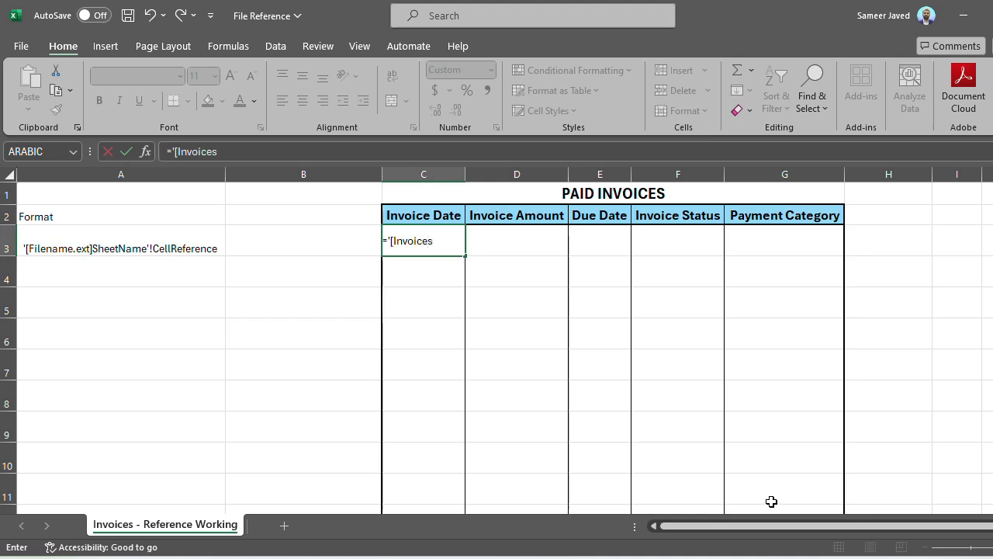
text(.xl)
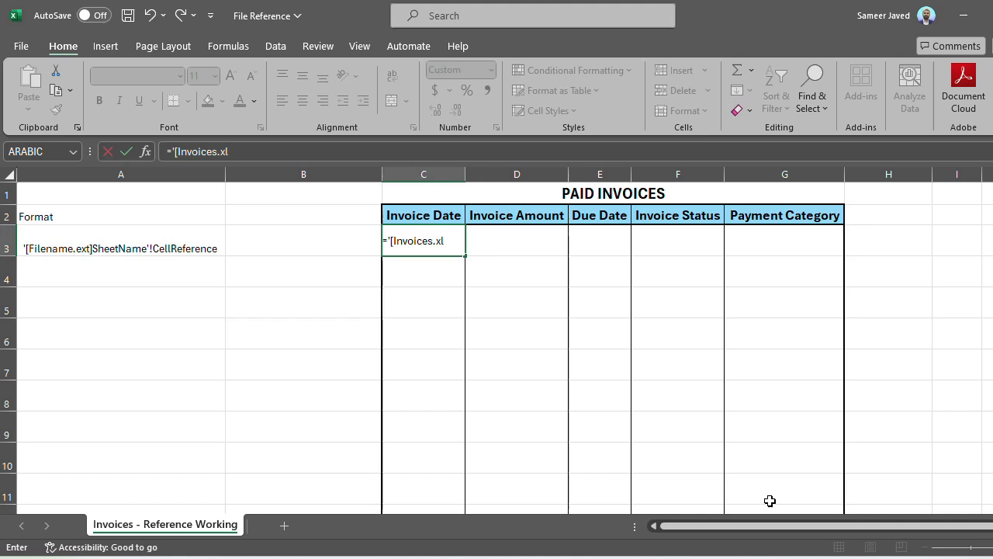
text(sx)
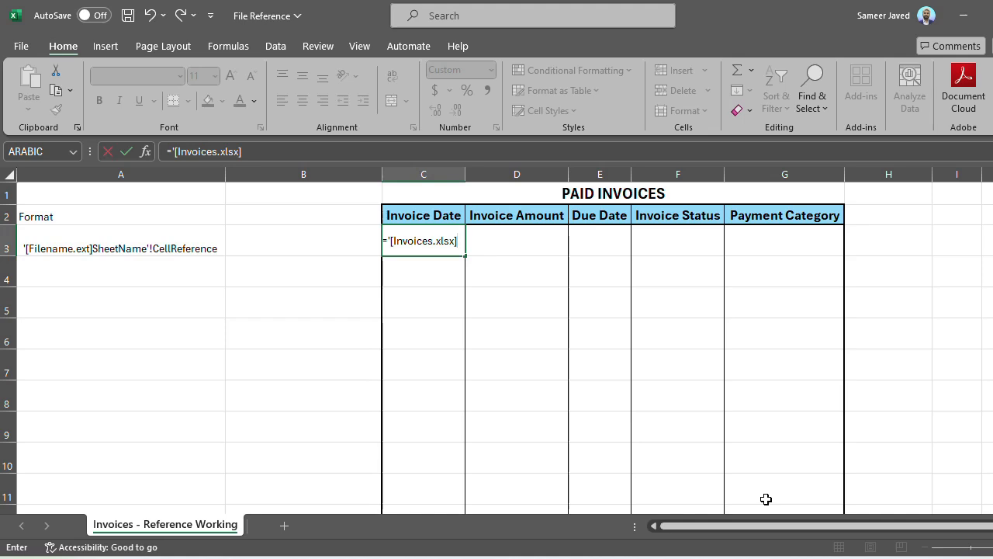
text(Total Invoice)
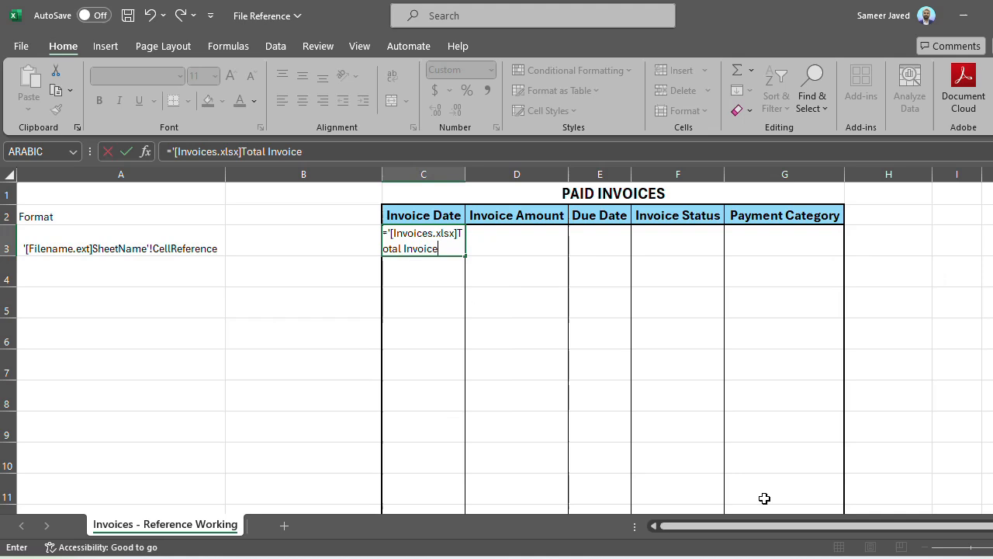
text(s)
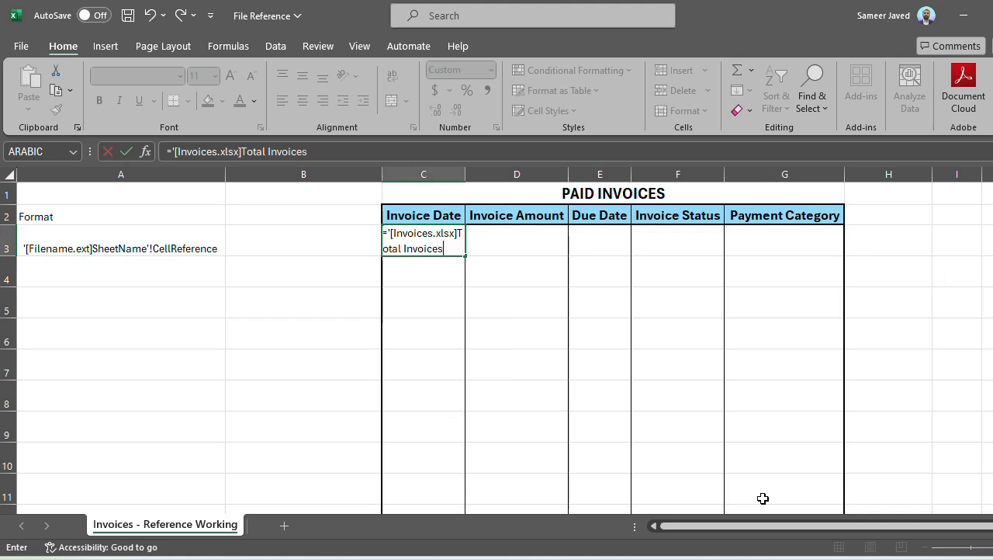
text(')
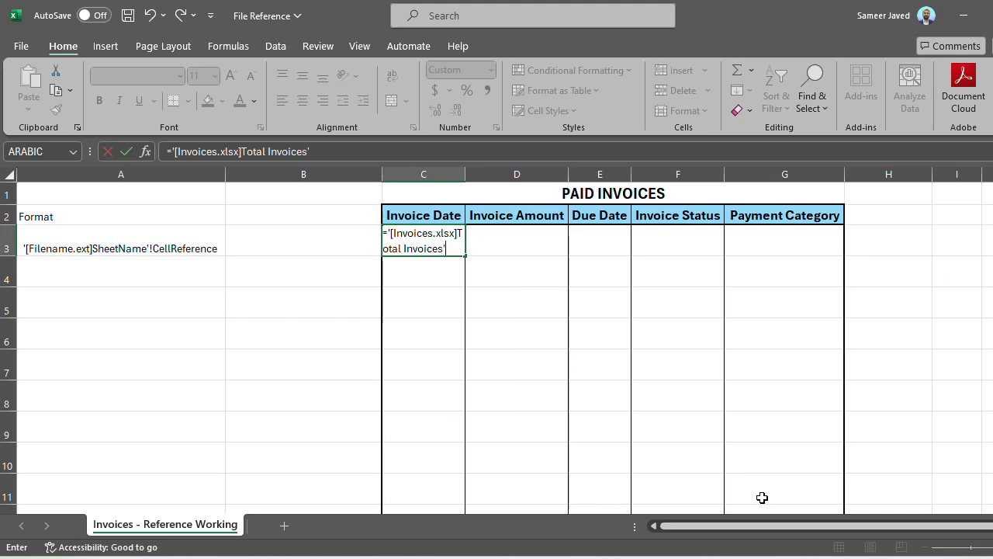
text(!)
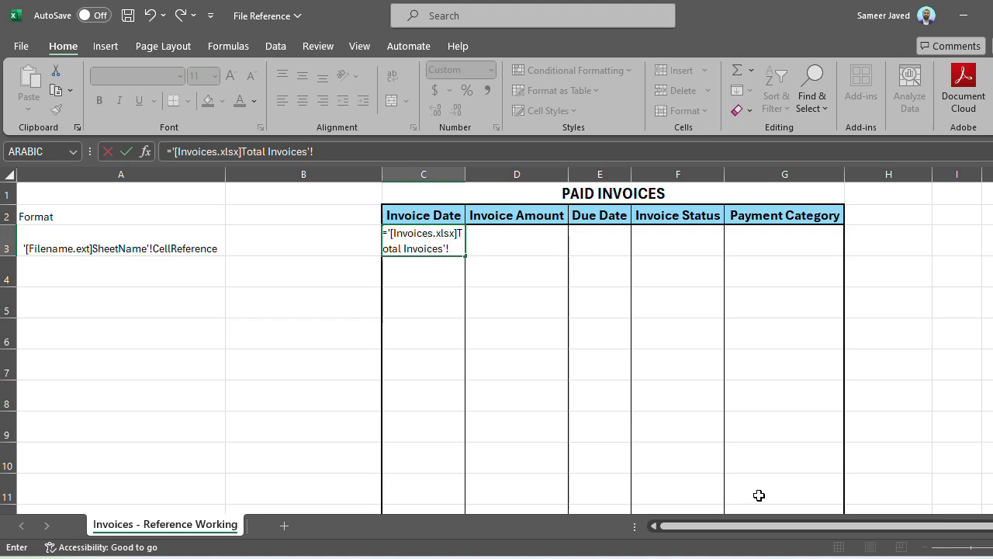
text(C2)
click(517, 240)
text(='[)
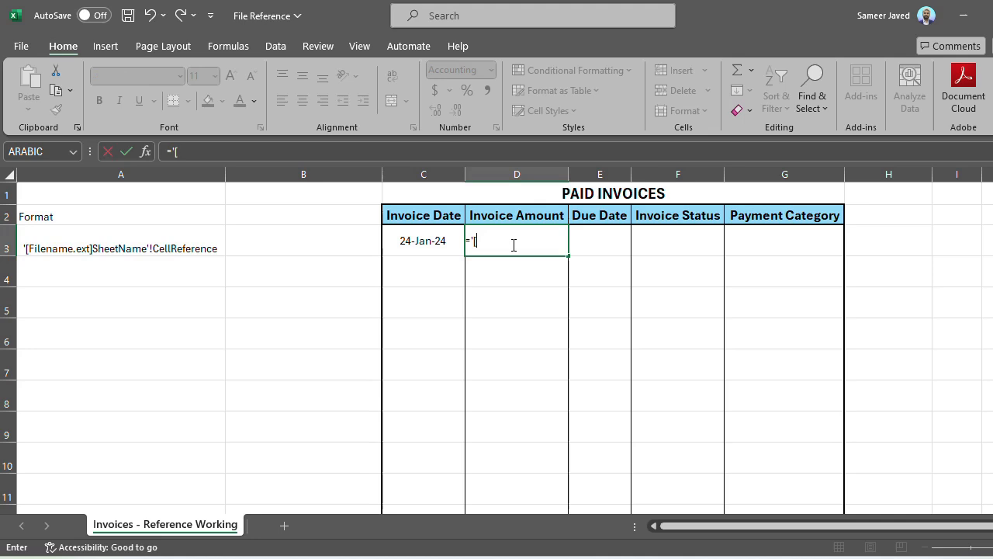
Enter ='[Invoices.xlsx]Total Invoices'!D2 in D3 so the first Invoice Amount shows $300.00.
text(Invoices)
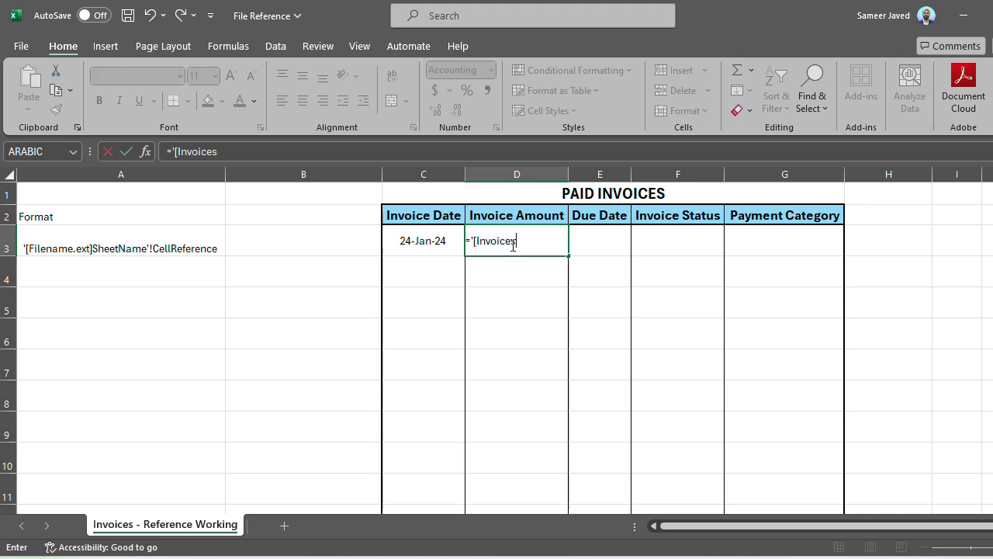
text(.xl)
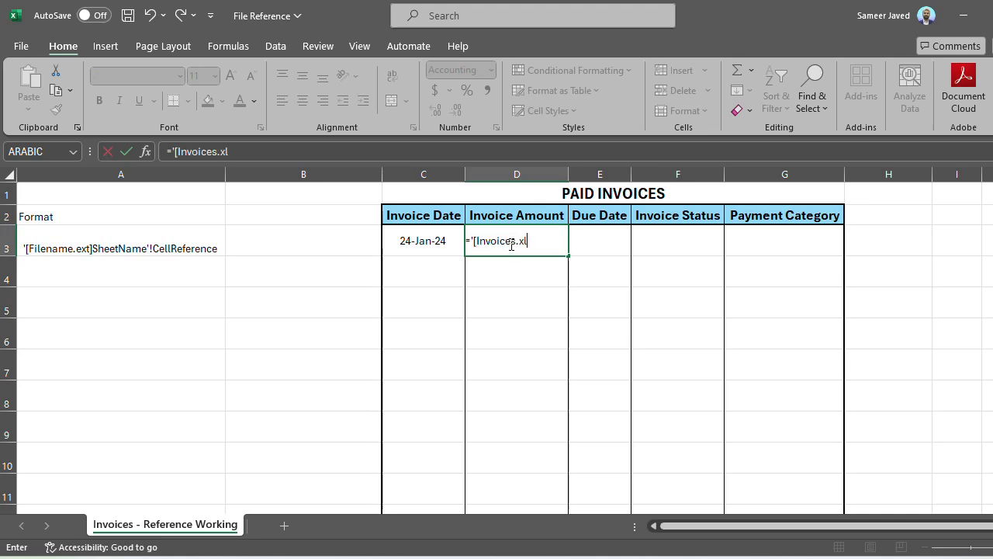
text(sx)
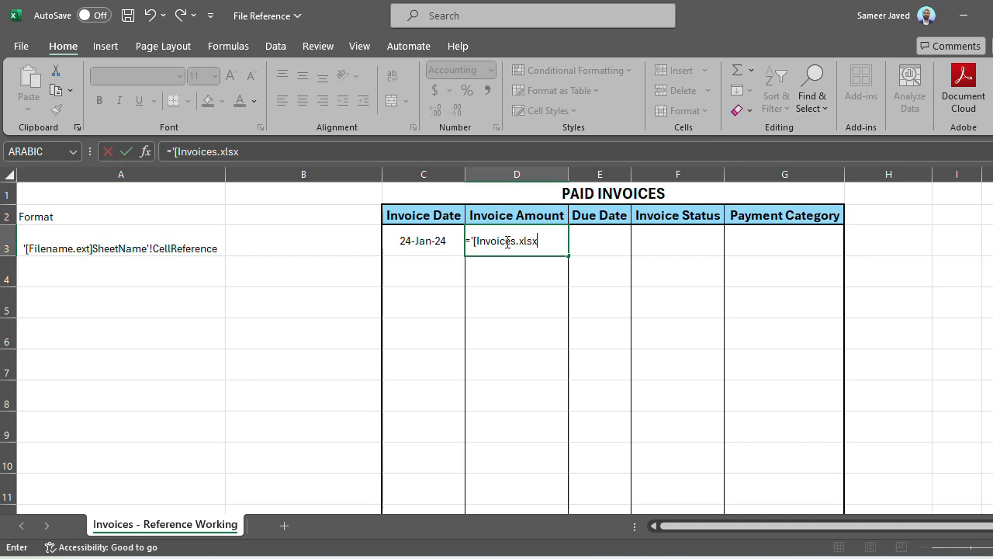
text(])
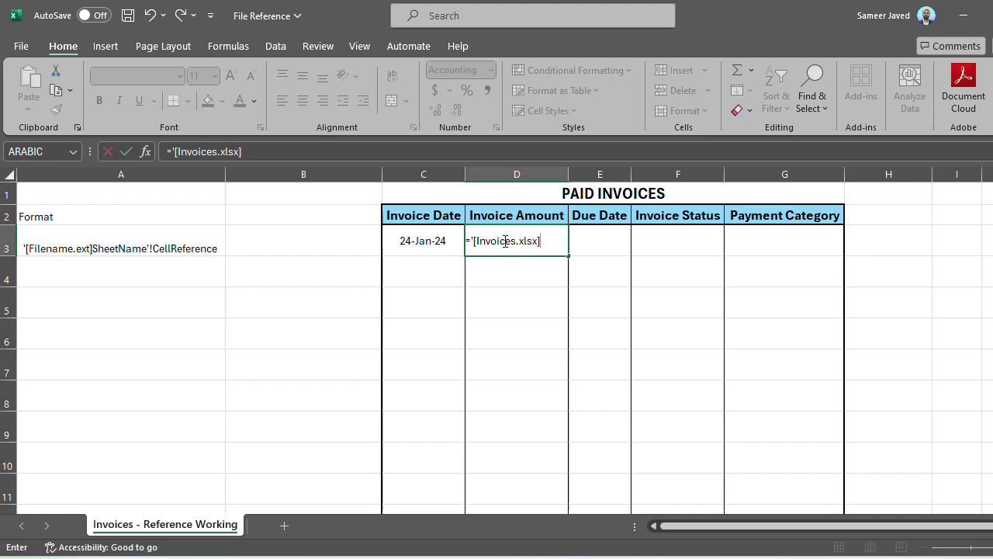
text(Total)
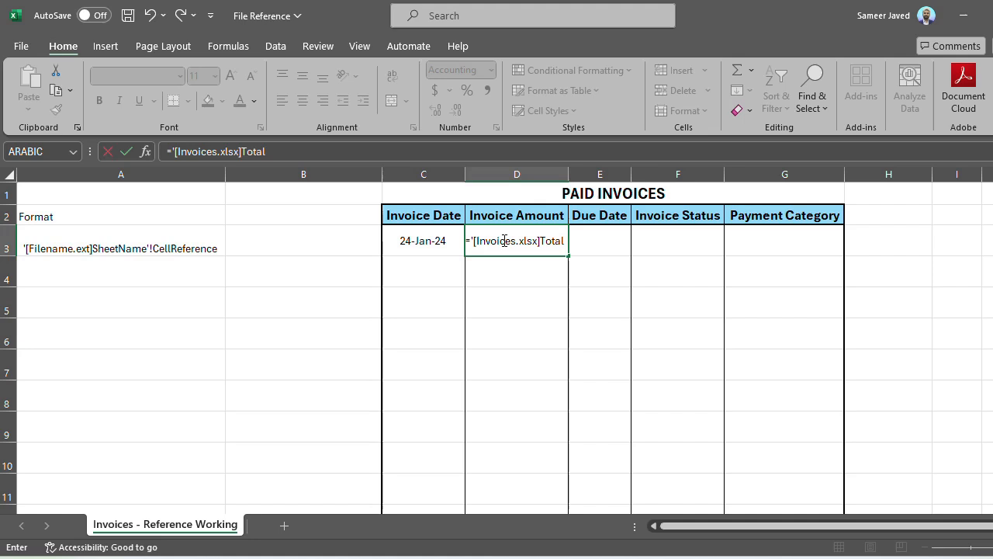
text(Invoice)
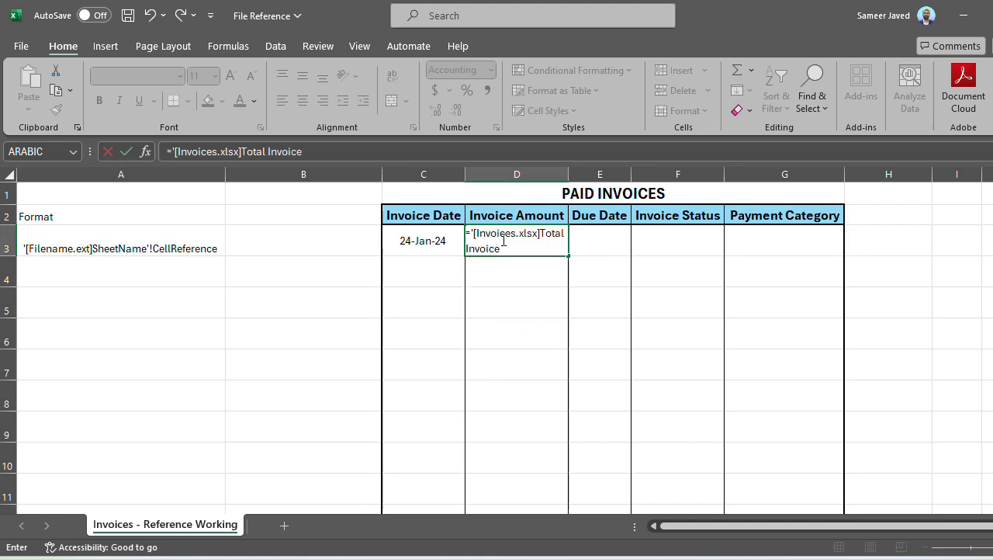
text(s)
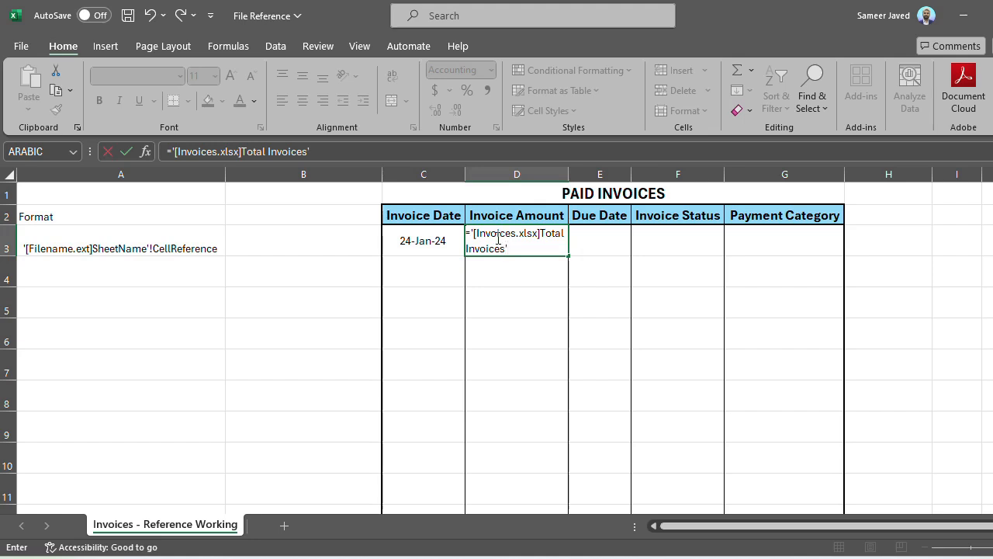
text(!D2)
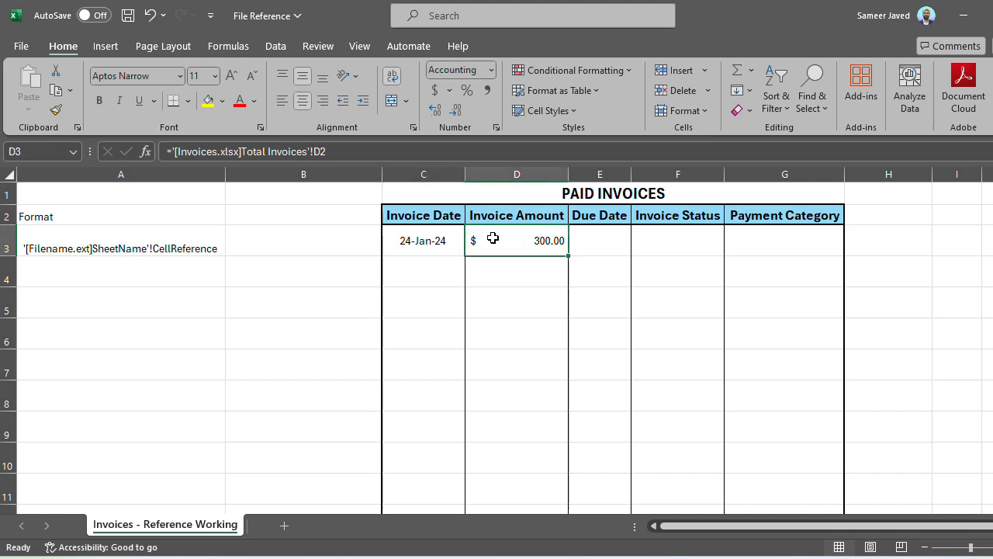
mouse_move(314, 151)
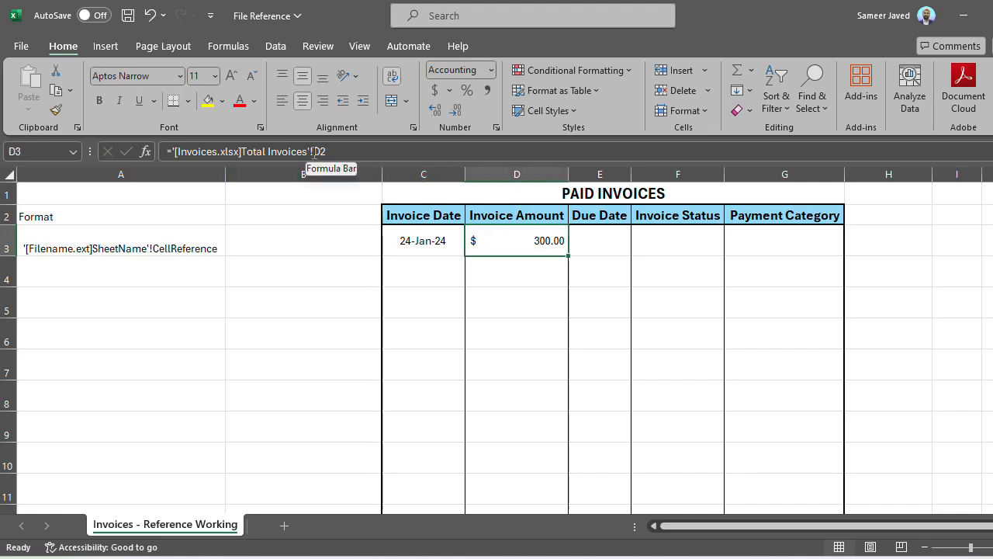
Review the external reference in the formula bar and return to the Invoices workbook.
double_click(516, 239)
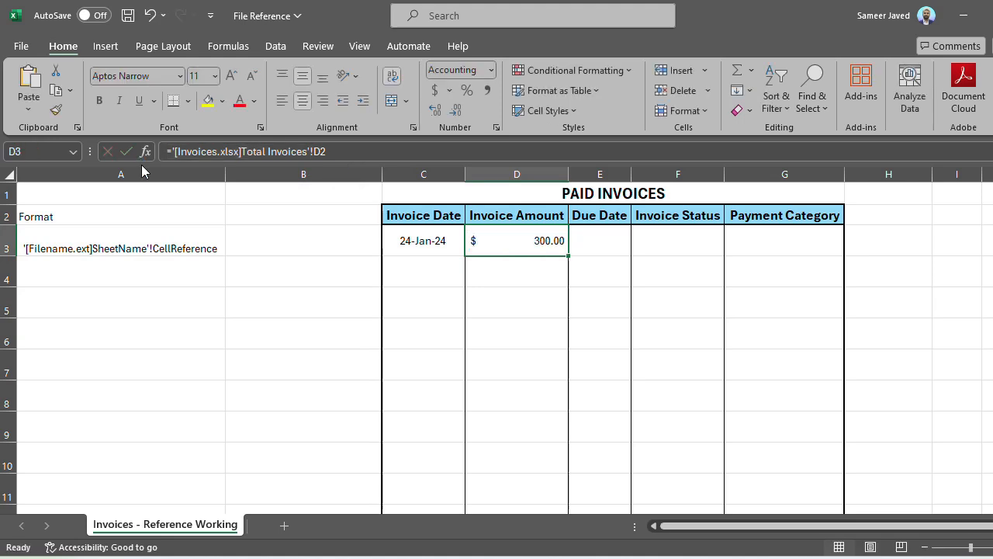
mouse_move(598, 555)
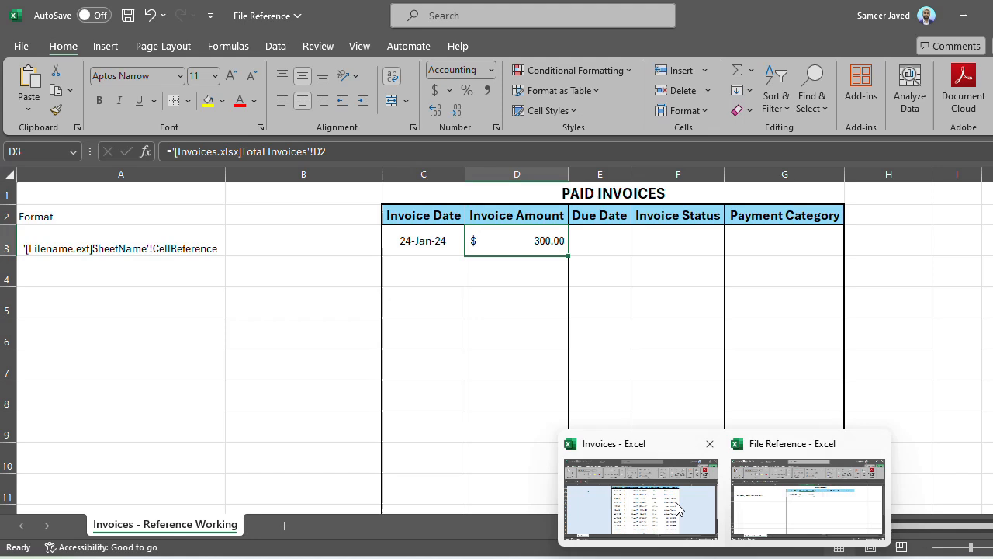
click(641, 500)
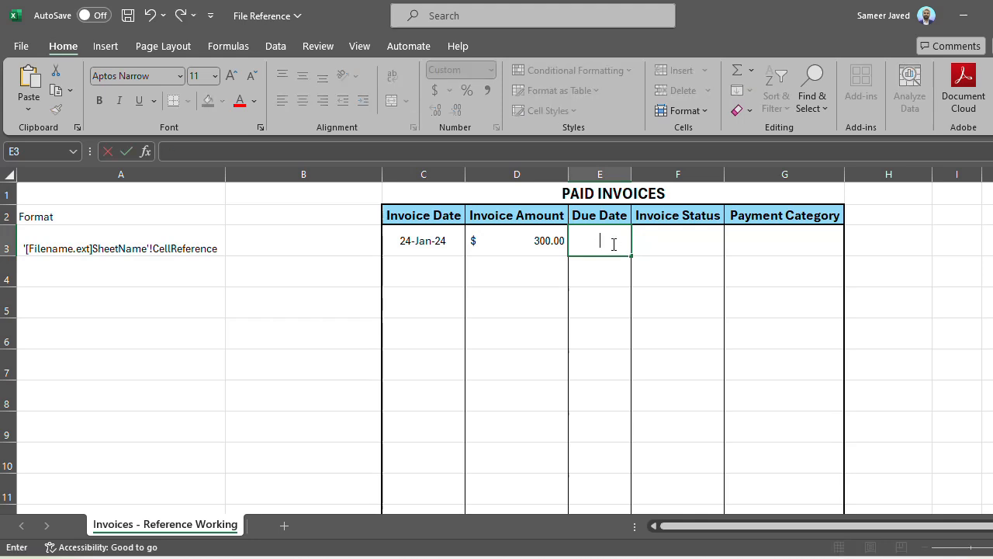
Link E3, F3 and G3 to Total Invoices E2, F2, G2: 24-Feb-24, Paid, On time payment.
text(='[Invoices.xlsx]Total Invoices'!)
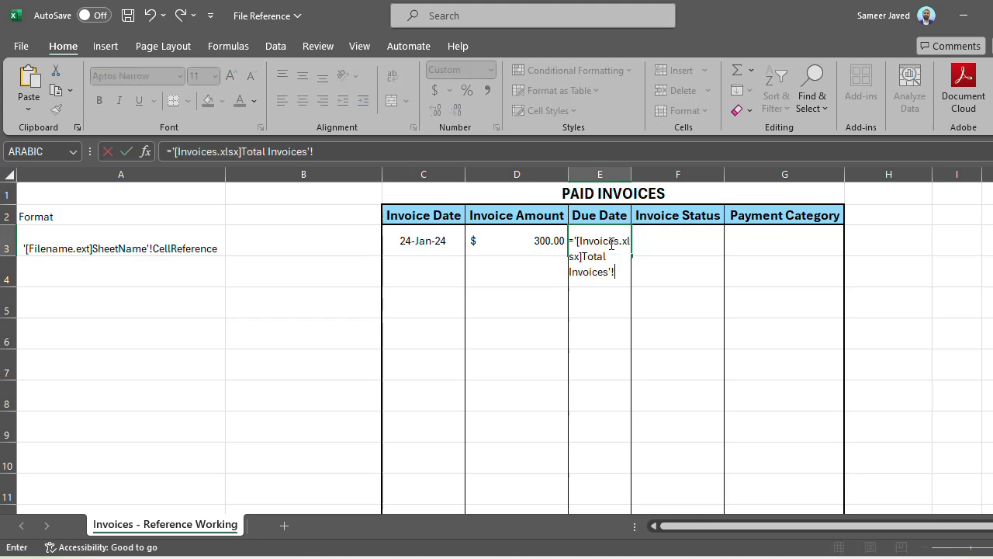
text(E2)
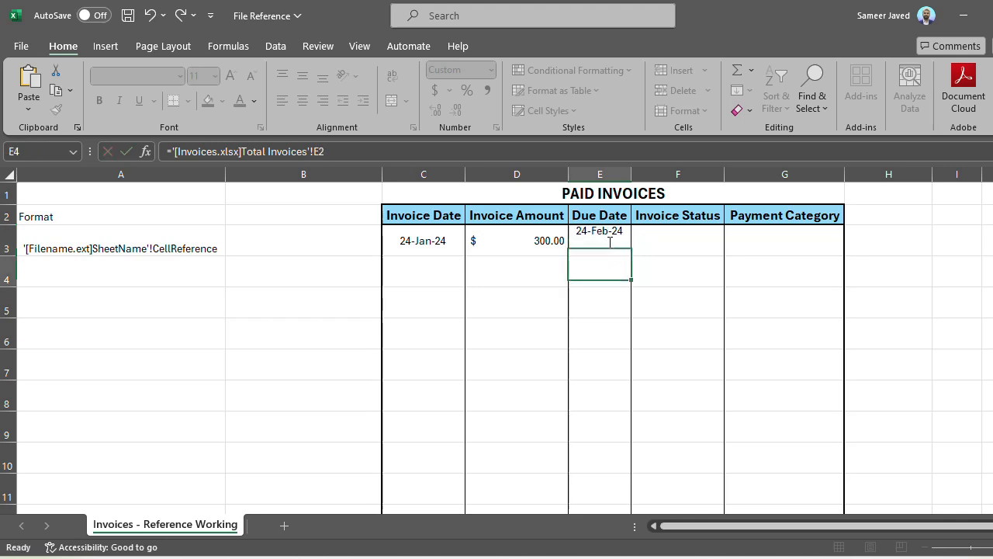
click(677, 240)
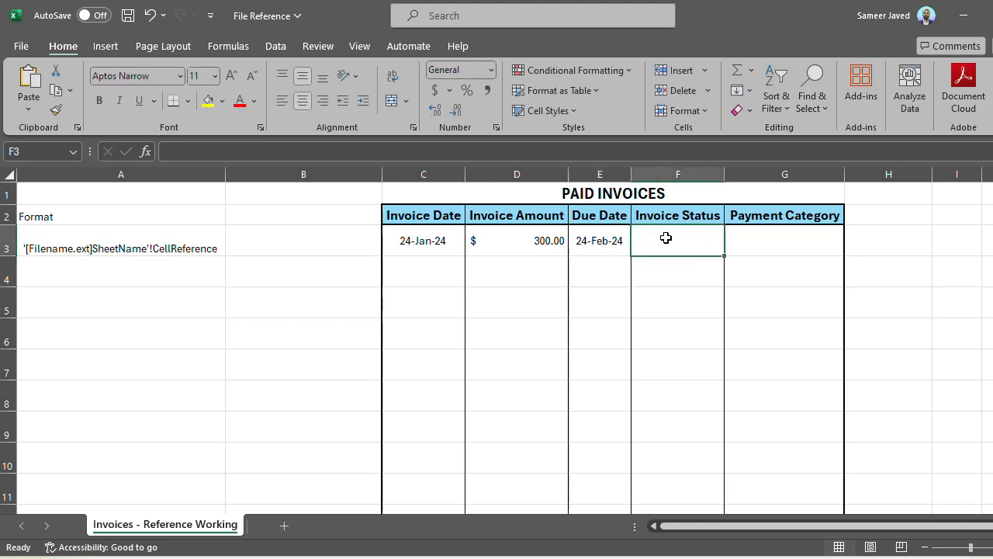
key(ctrl+v)
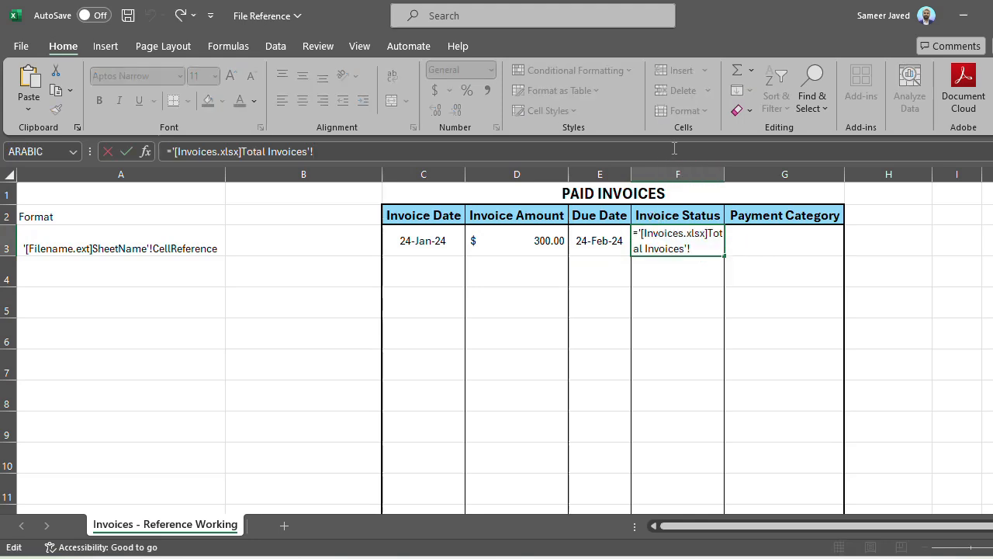
text(F2)
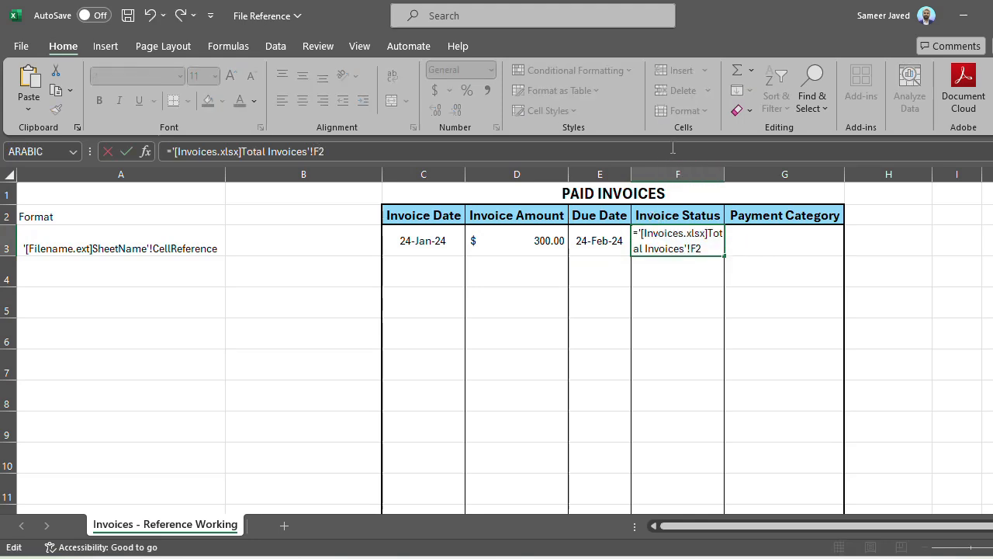
key(enter)
text(='[Invoices.xlsx]Total Invoices'!)
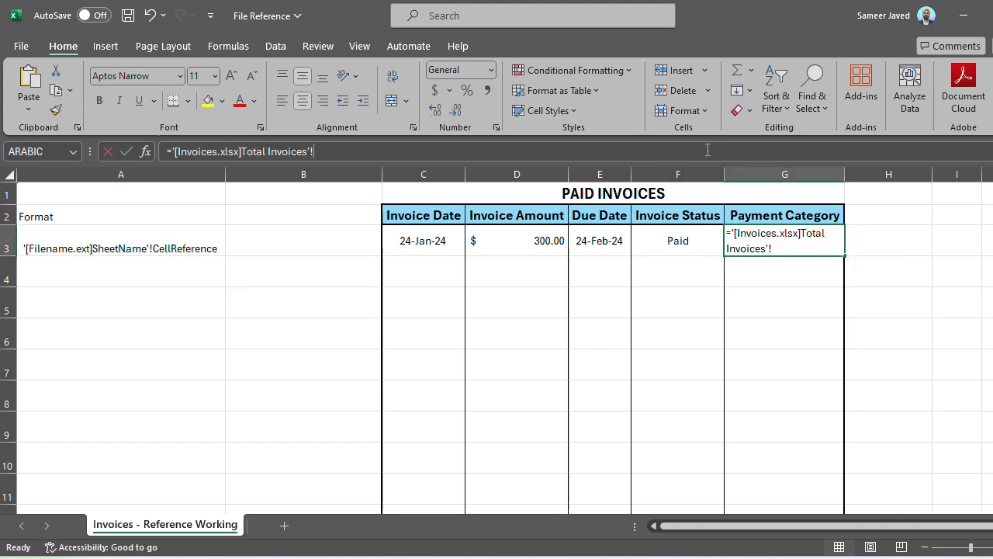
text(G2)
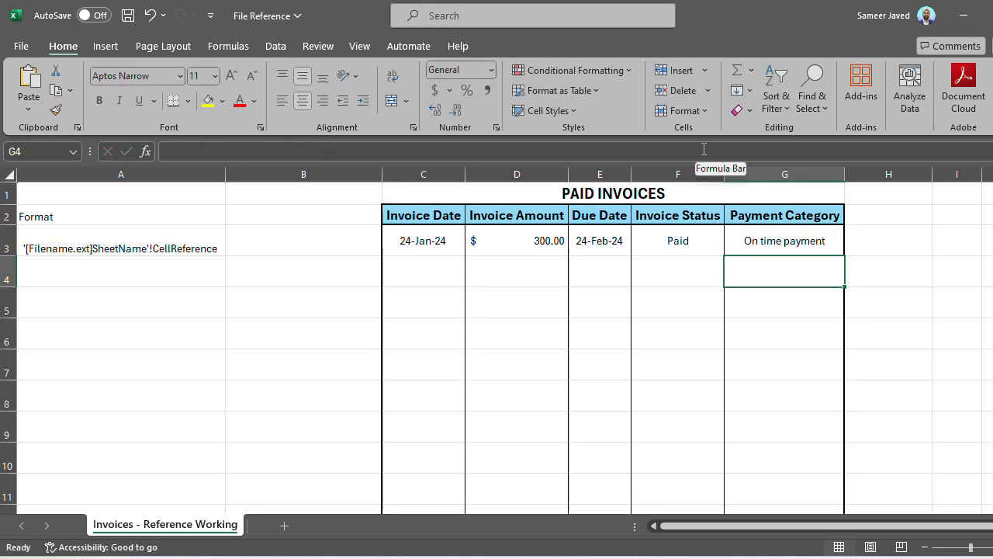
click(423, 271)
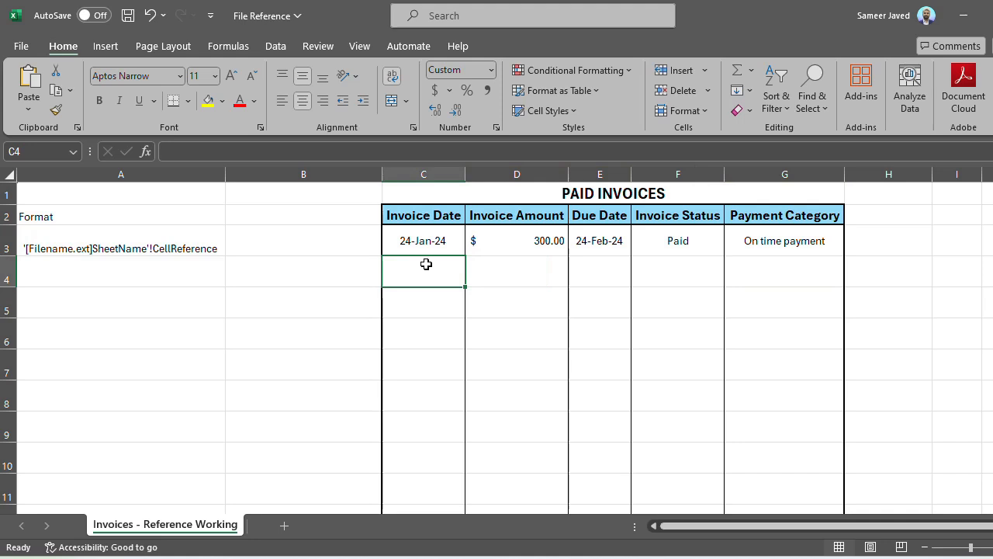
mouse_move(424, 264)
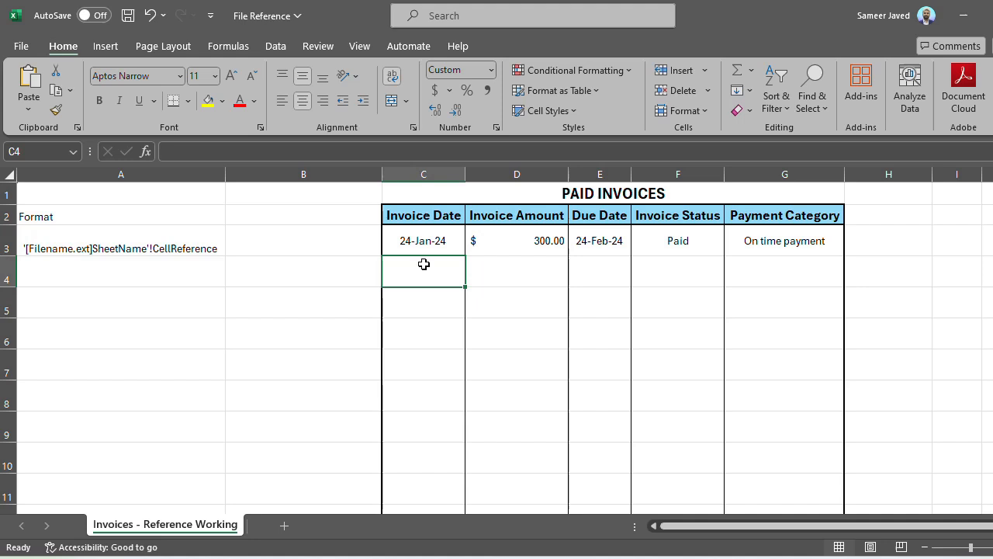
click(423, 240)
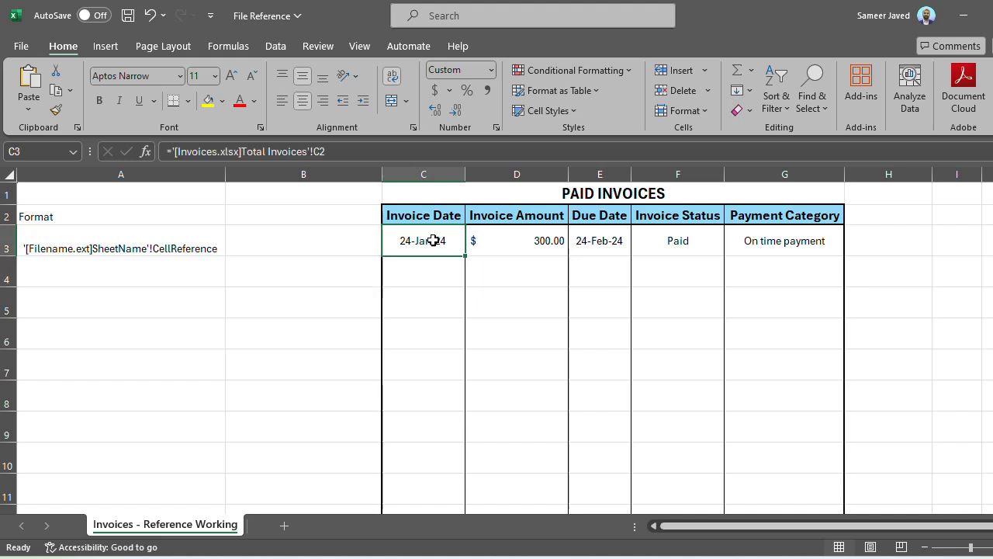
mouse_move(203, 151)
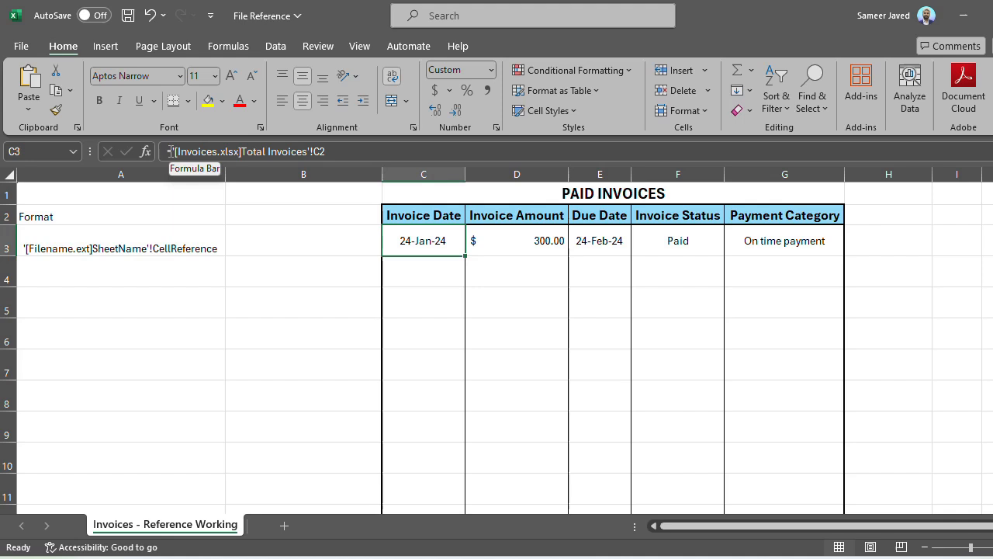
click(423, 273)
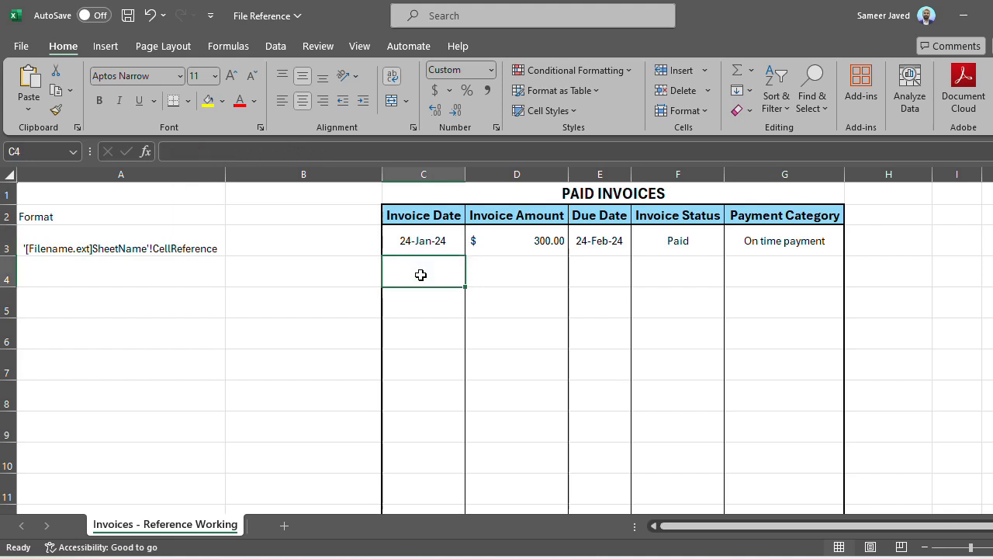
mouse_move(694, 286)
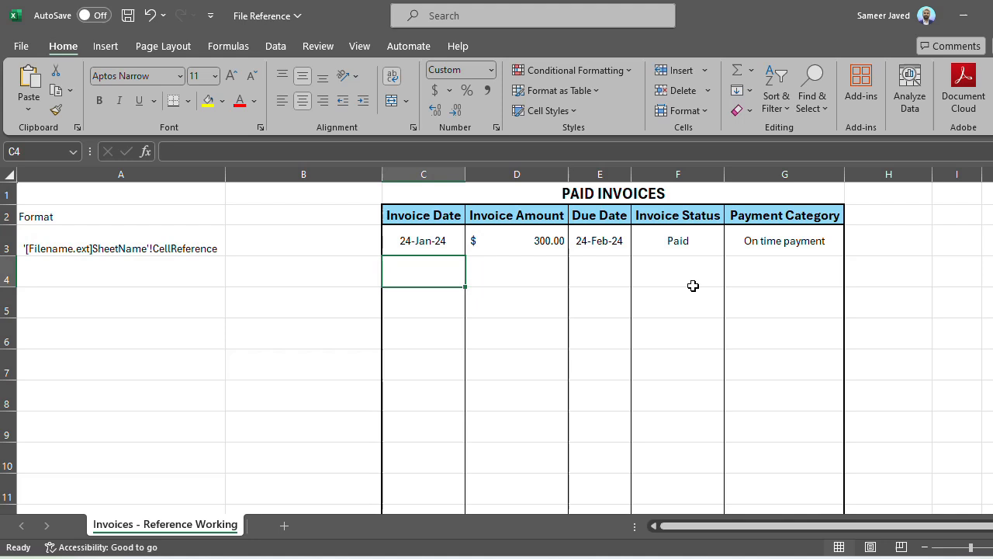
mouse_move(595, 263)
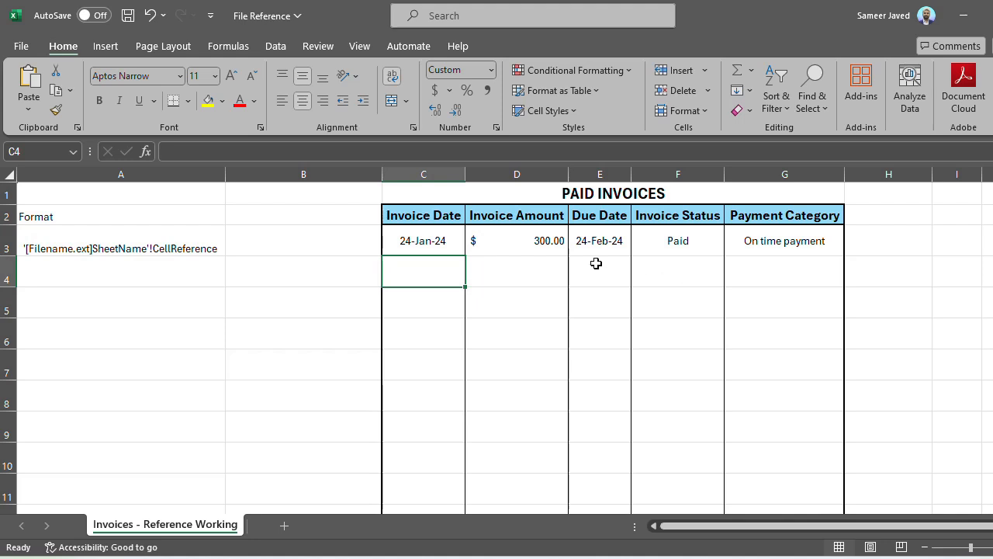
click(423, 240)
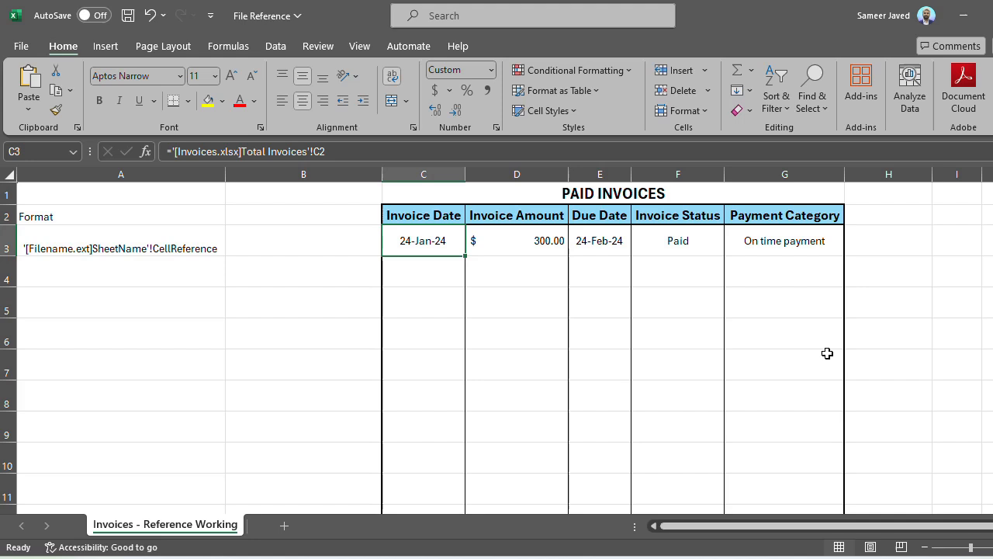
mouse_move(827, 357)
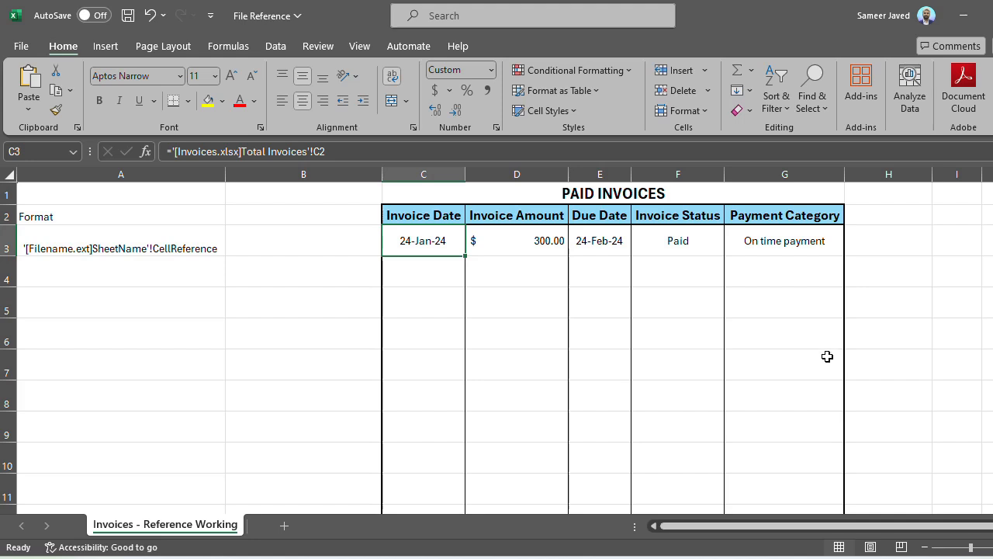
mouse_move(519, 248)
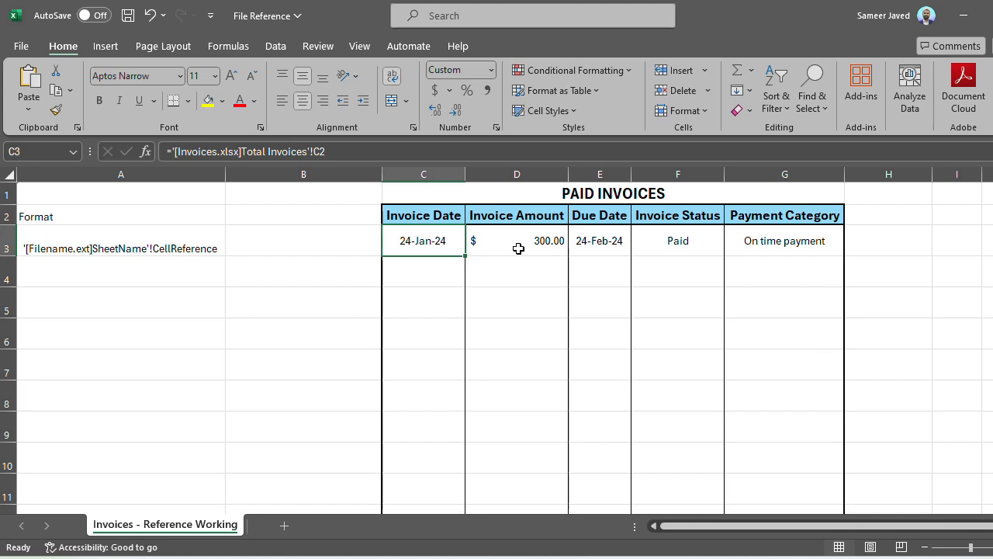
click(423, 269)
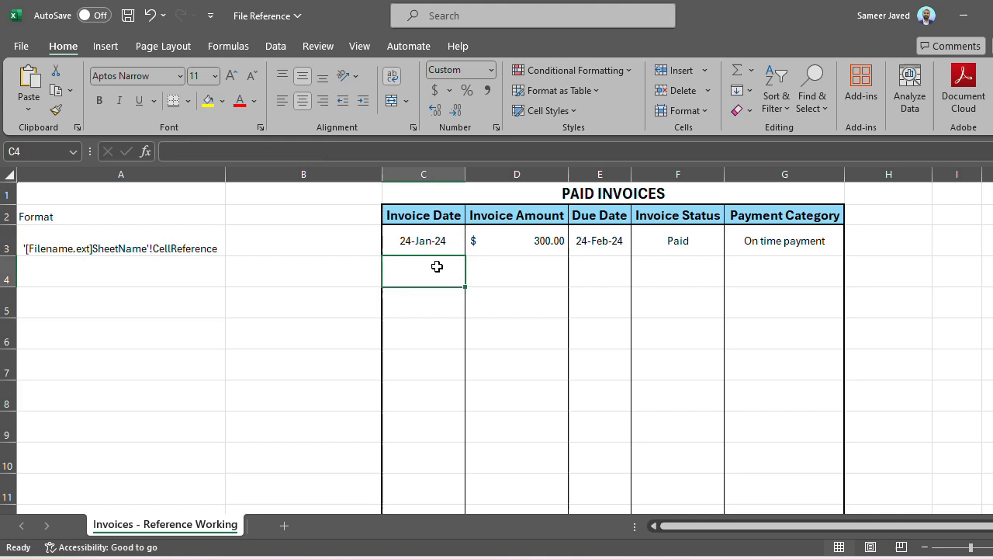
Start linking row 4 from Invoices.xlsx for the second paid invoice (15-Feb-24, $400.00, Paid).
text(=)
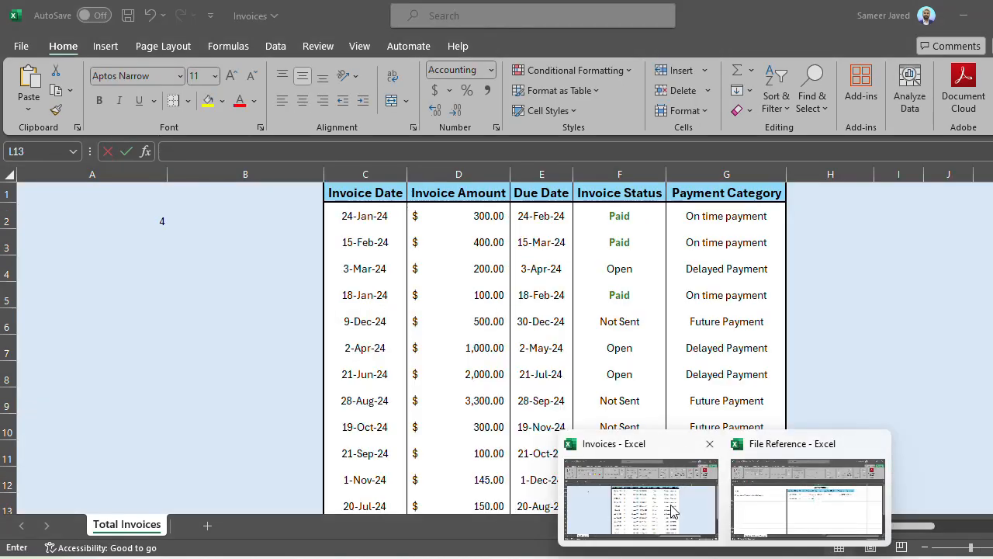
click(807, 501)
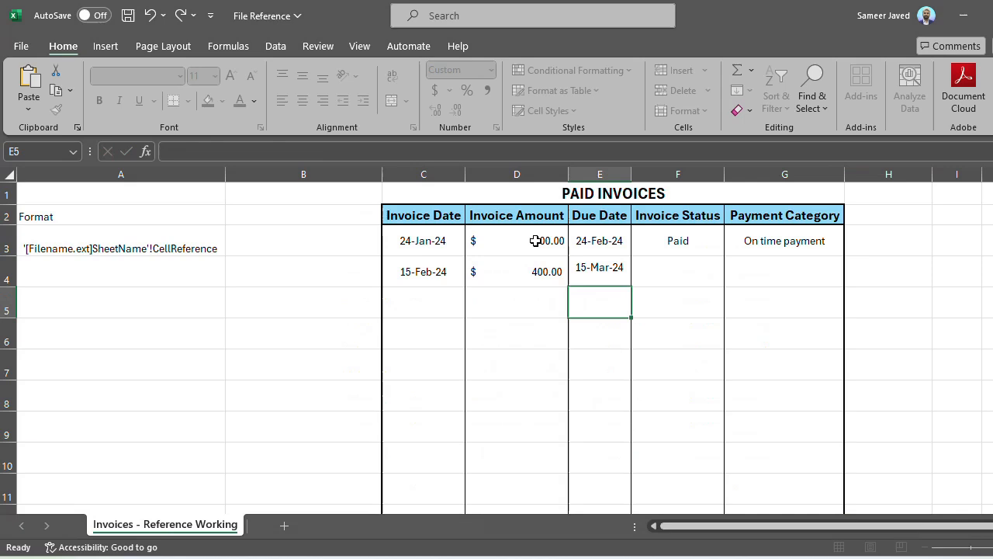
text(=)
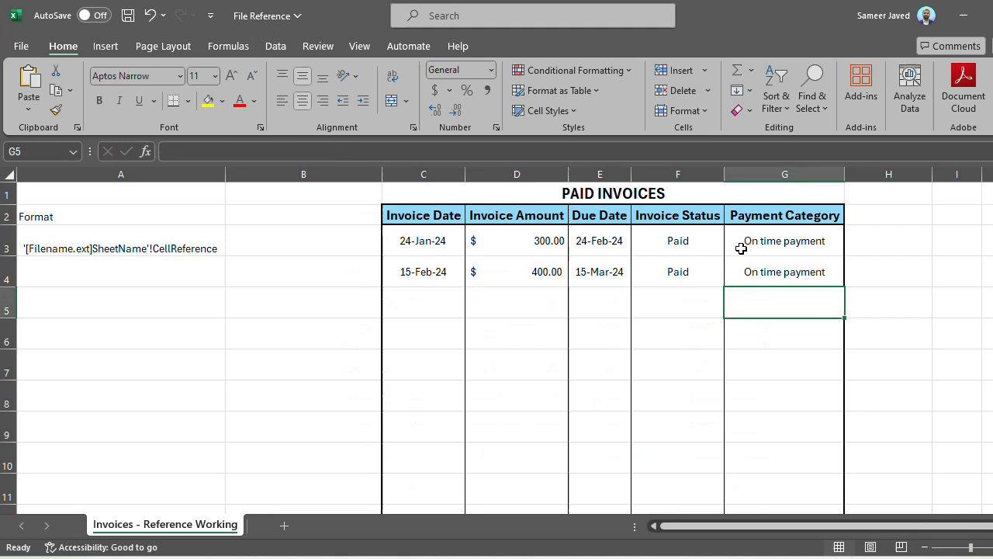
click(677, 241)
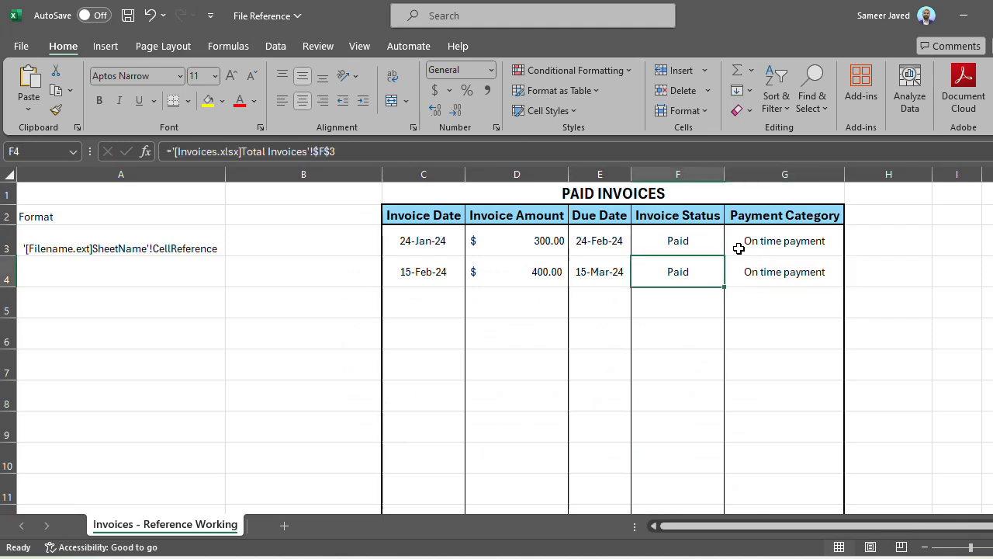
click(785, 215)
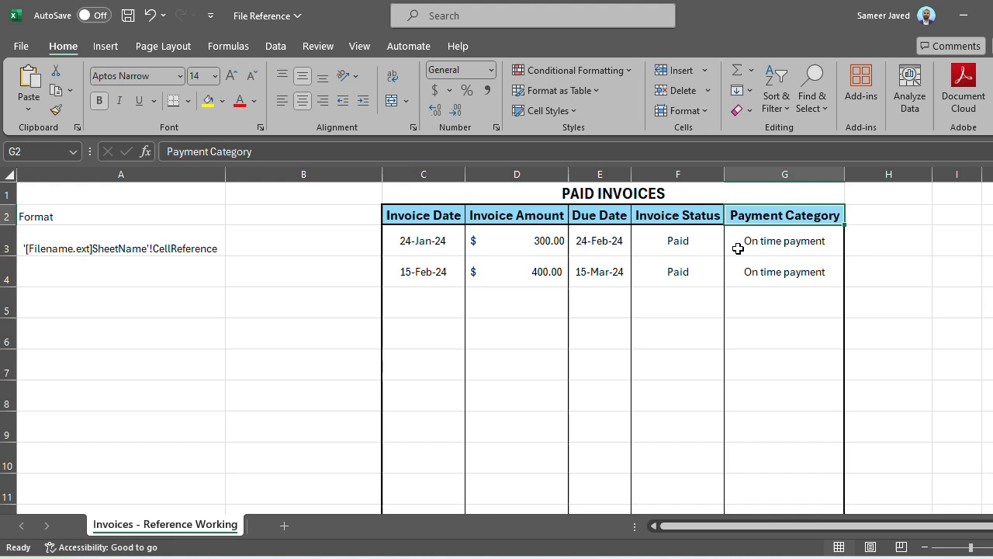
click(600, 240)
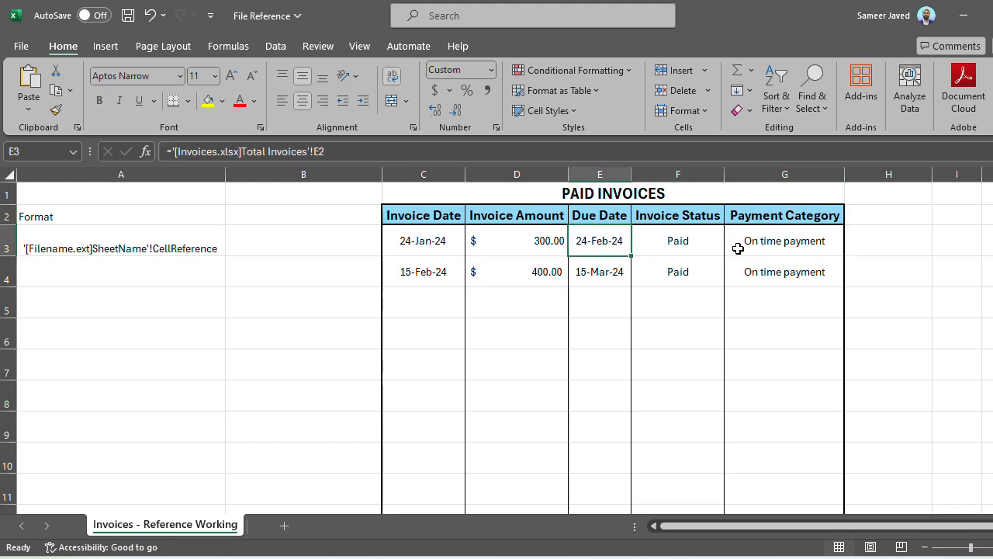